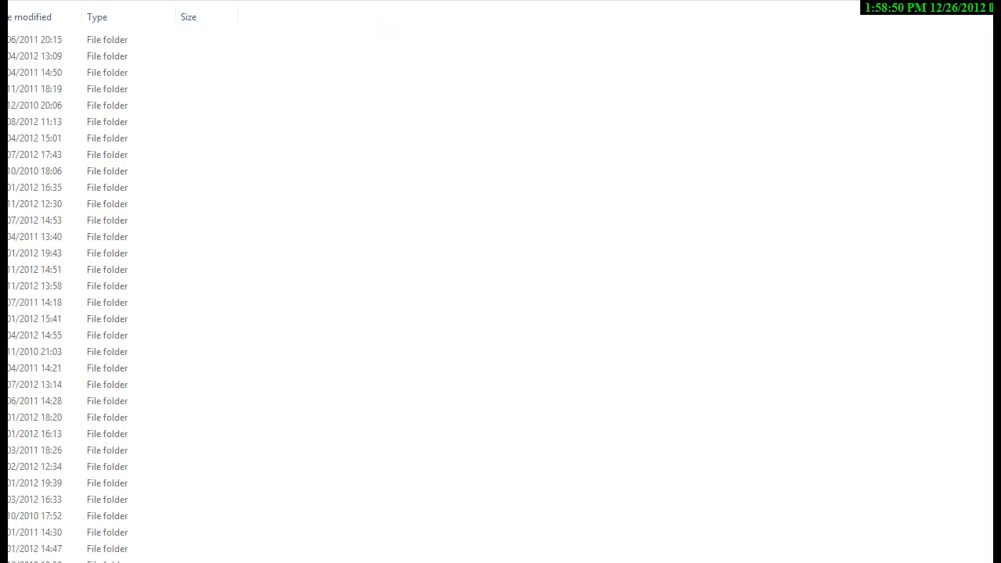
- Navigate down through the folders to the one holding BB-AC3.iso and Black_Box.nfo
click(106, 350)
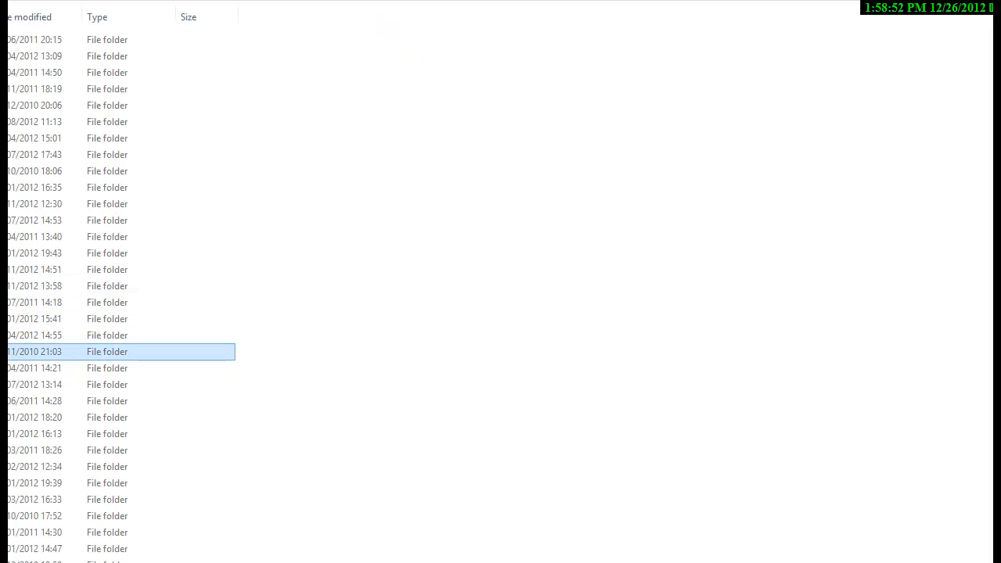
double_click(107, 350)
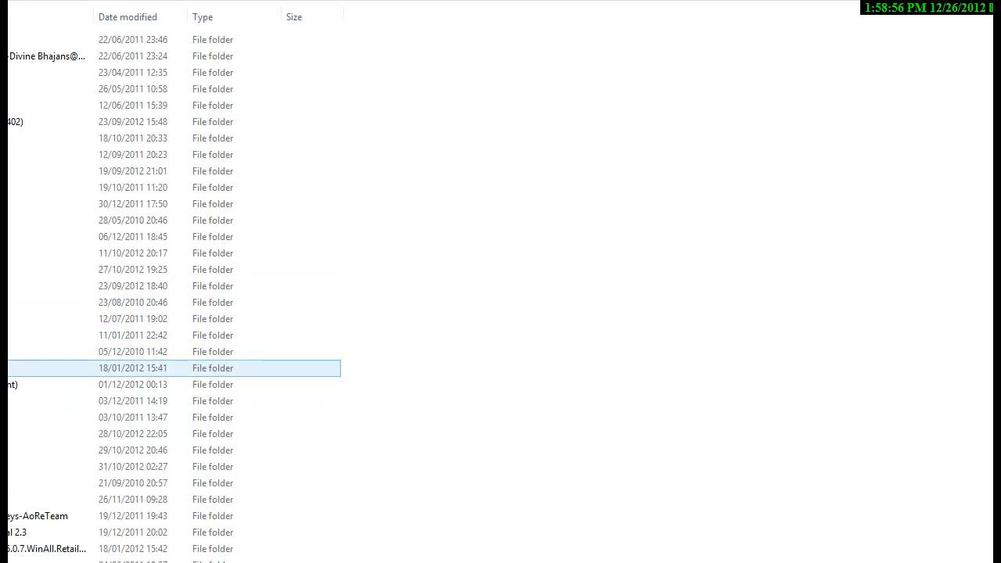
double_click(156, 367)
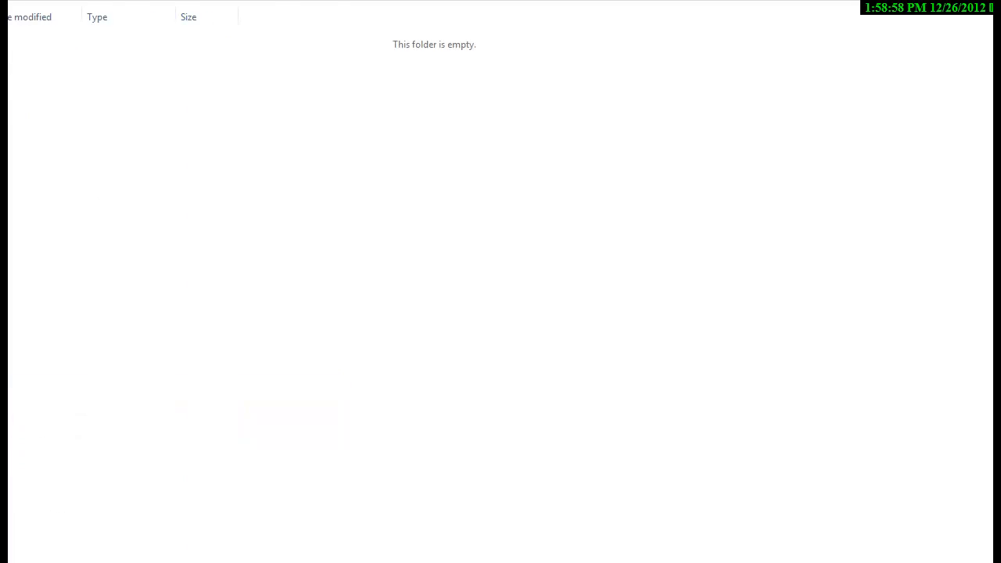
click(34, 16)
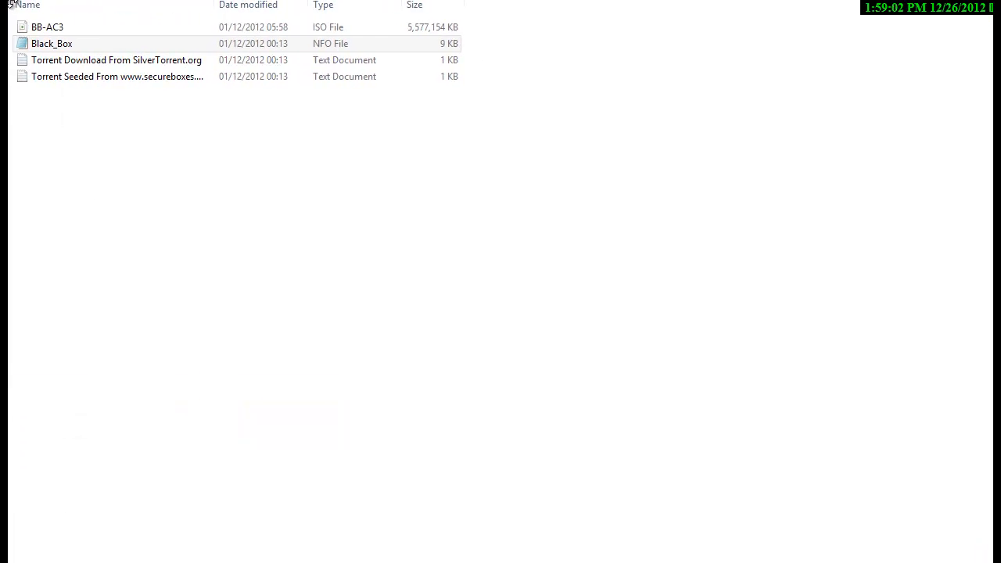
- Select Black_Box.nfo and bring up its context menu to reach Open with
click(57, 43)
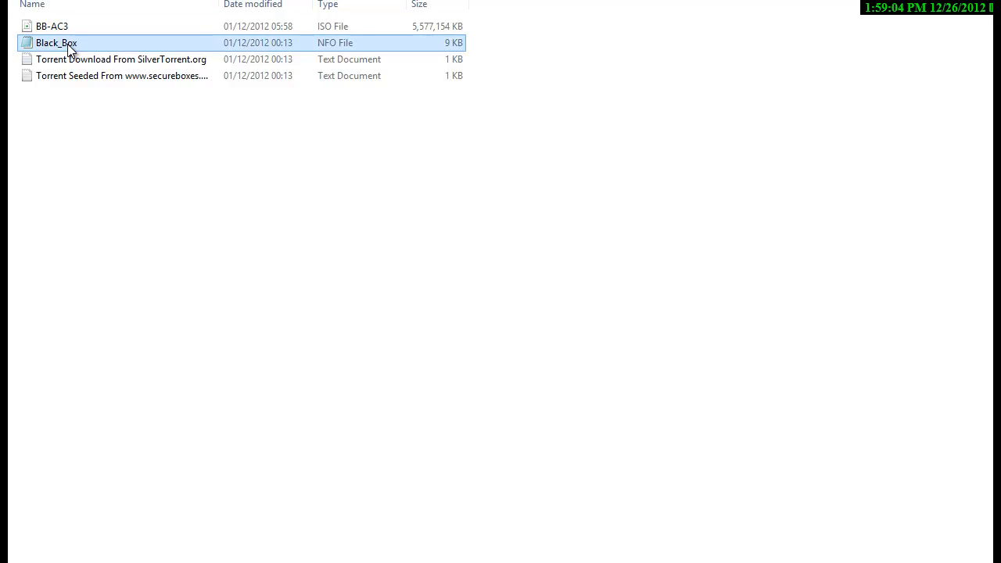
right_click(56, 42)
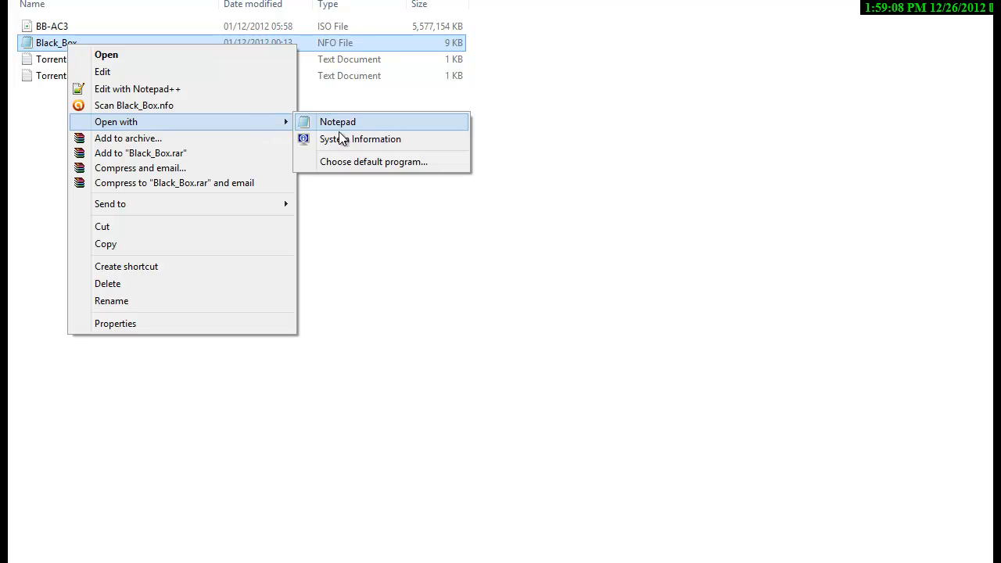
mouse_move(360, 137)
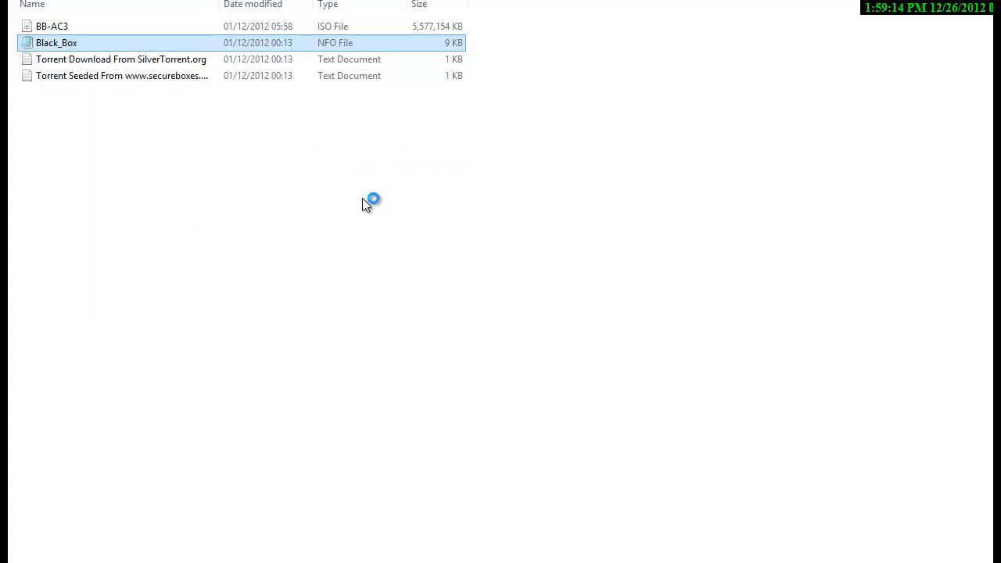
- In the 'How do you want to open this file?' chooser, expand More options and scroll the program list
double_click(56, 42)
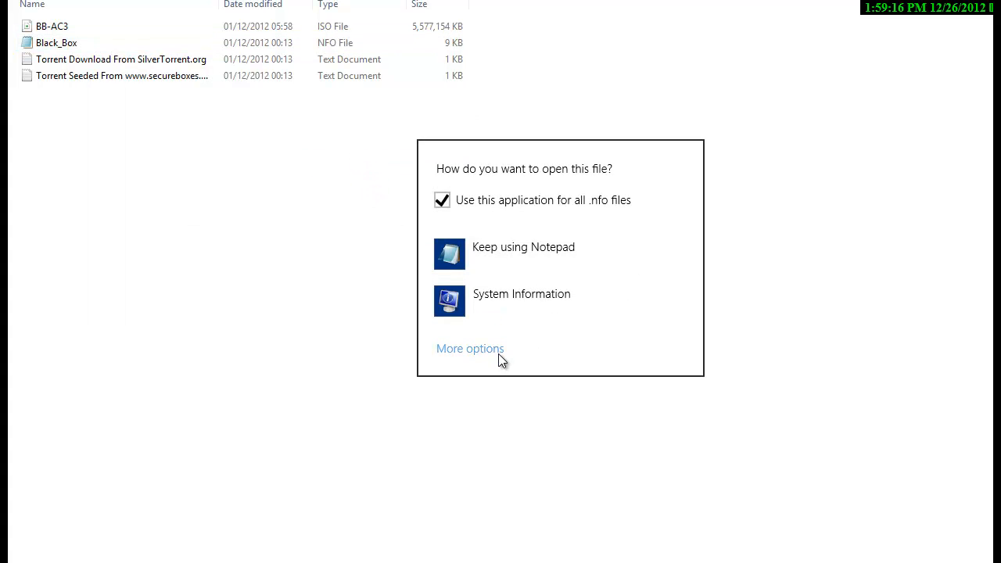
click(469, 347)
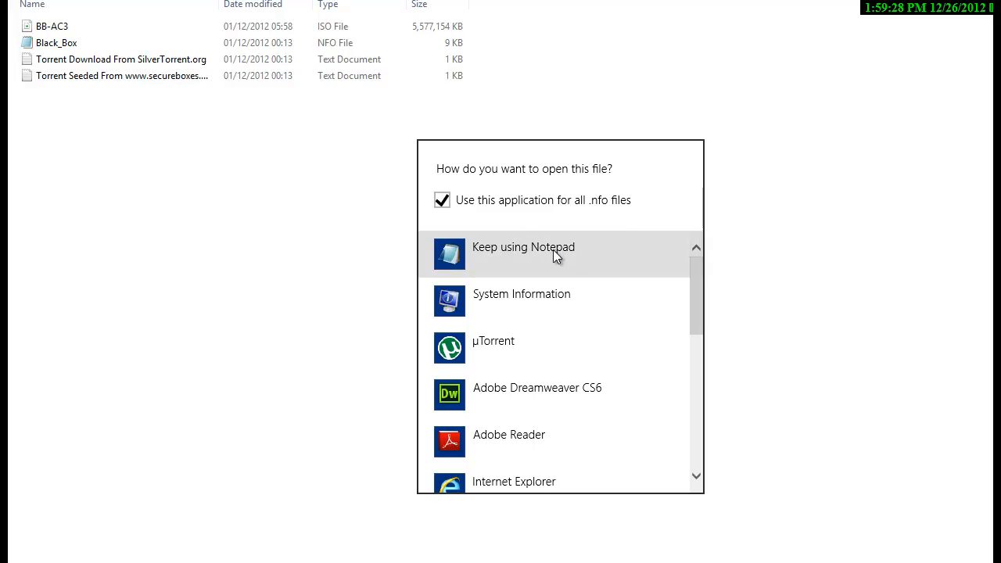
scroll(down, 3)
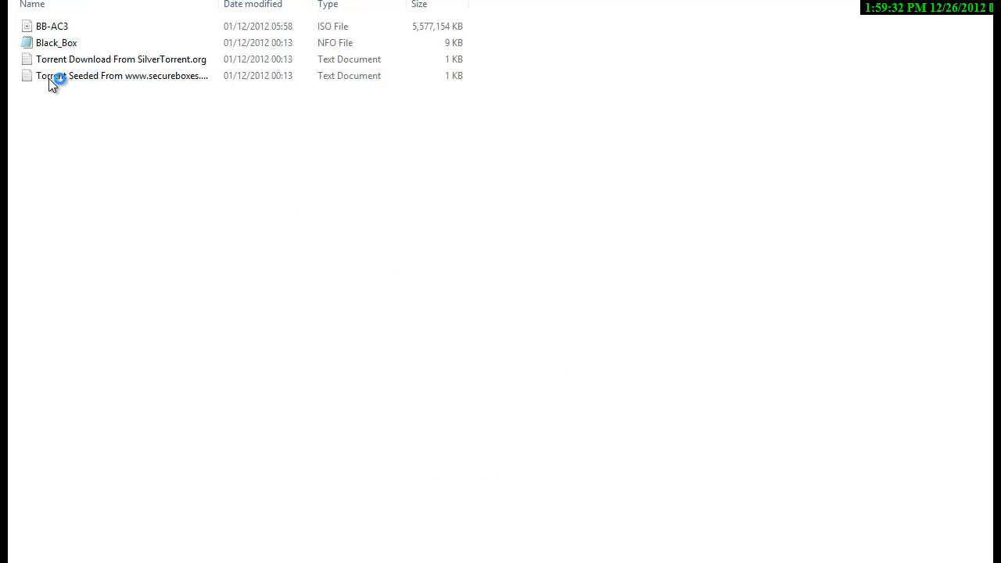
- Open Black_Box.nfo in WordPad and scroll through its ASCII-art install notes
click(56, 42)
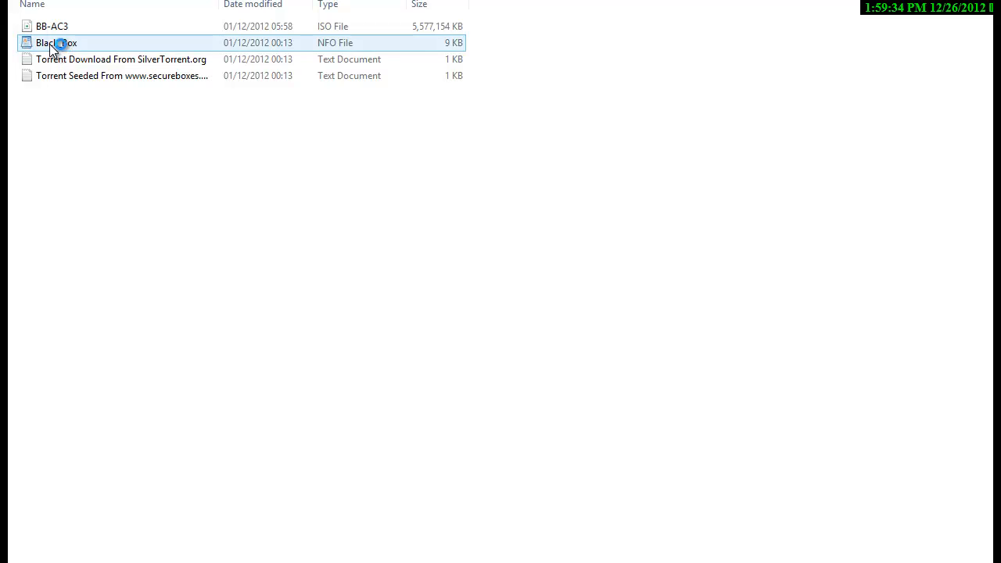
double_click(56, 43)
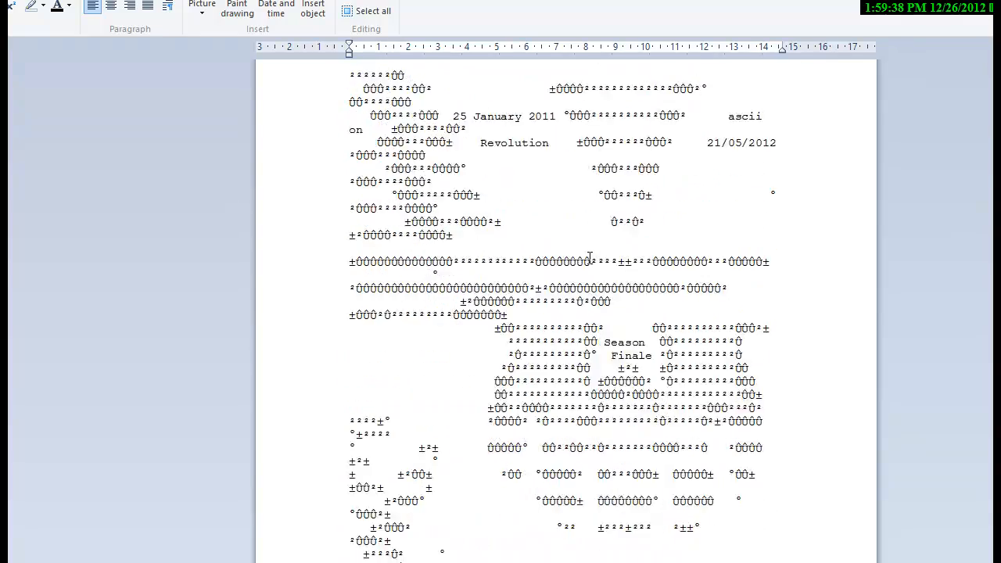
scroll(down, 3)
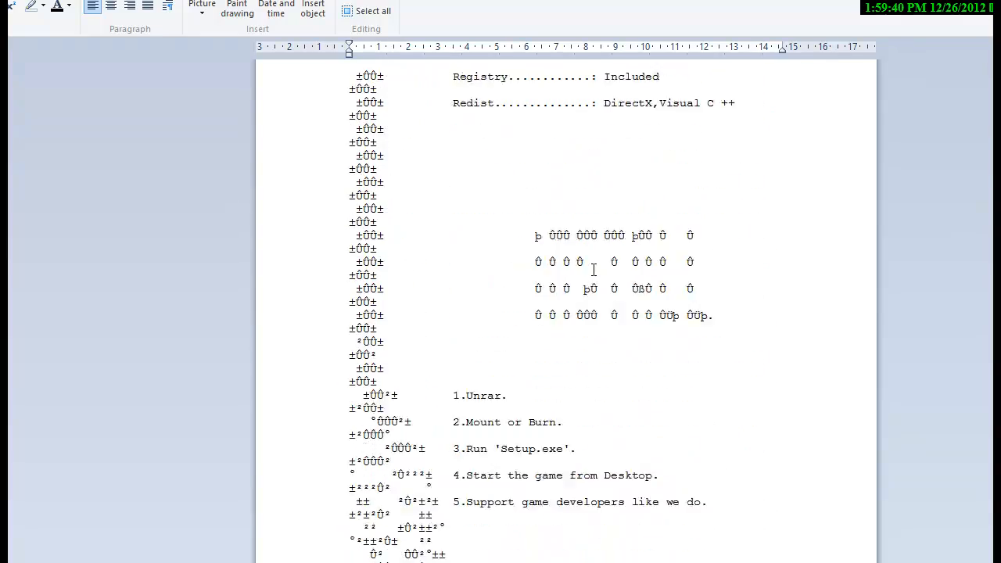
scroll(down, 3)
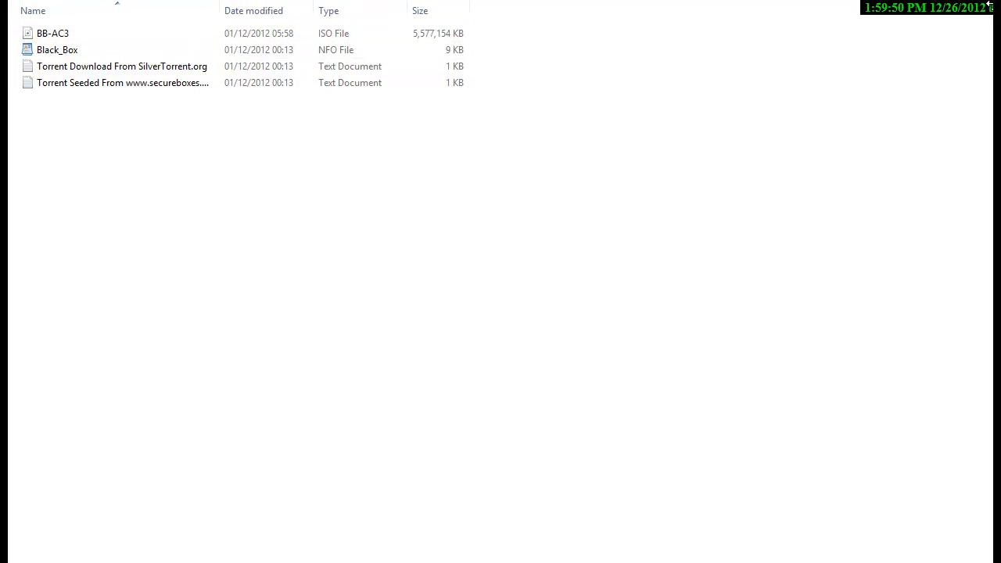
- From Black_Box.nfo's context menu, bring up the default-program chooser offering WordPad, Notepad and System Information
click(56, 50)
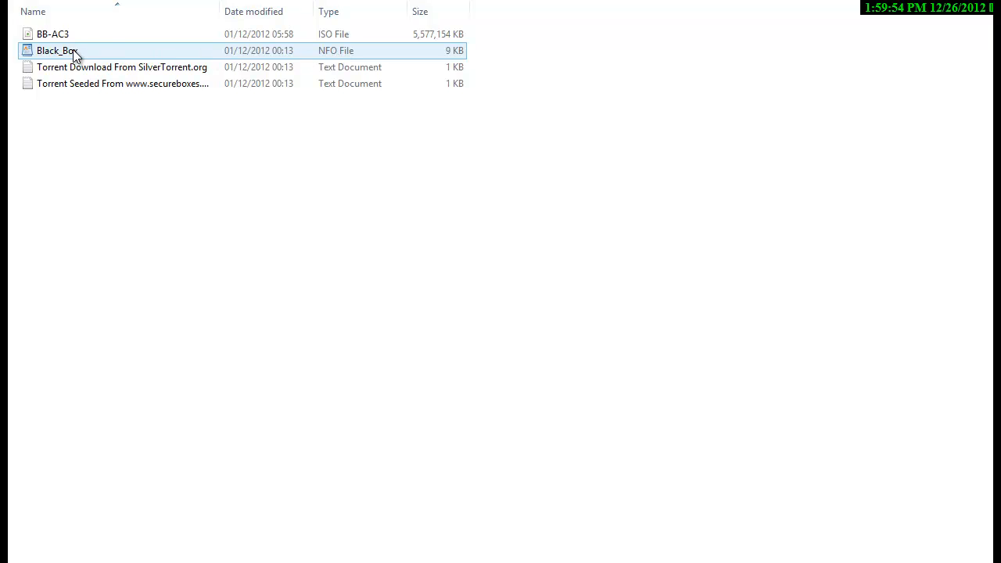
right_click(57, 50)
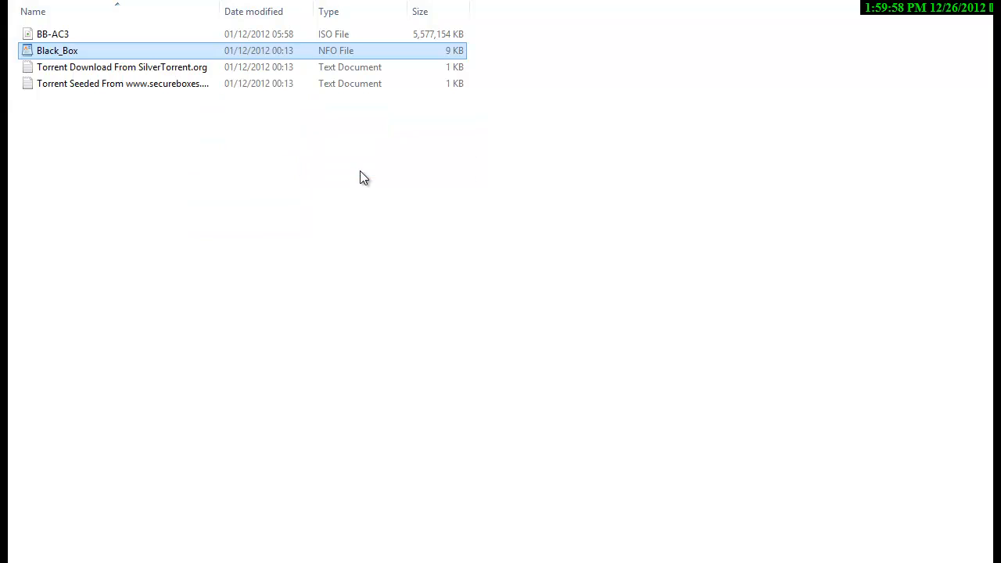
double_click(56, 50)
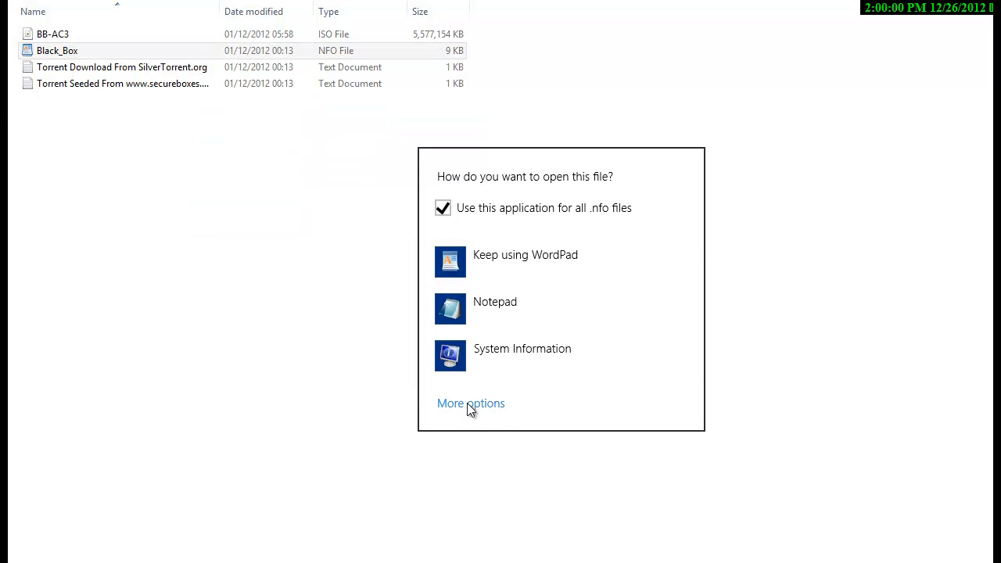
- Choose Notepad from the expanded list and scroll Black_Box.nfo's ASCII art in Notepad
click(470, 403)
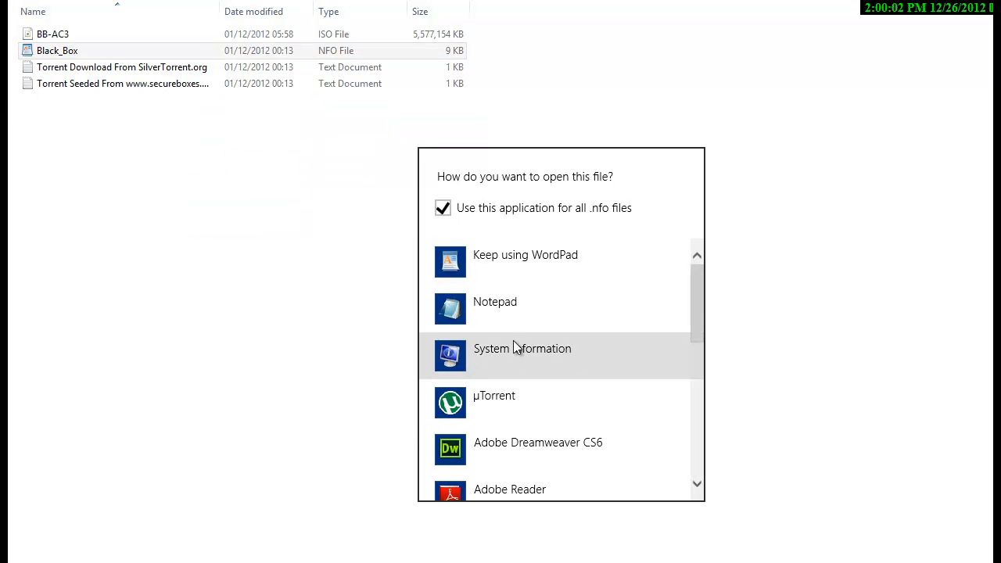
mouse_move(516, 309)
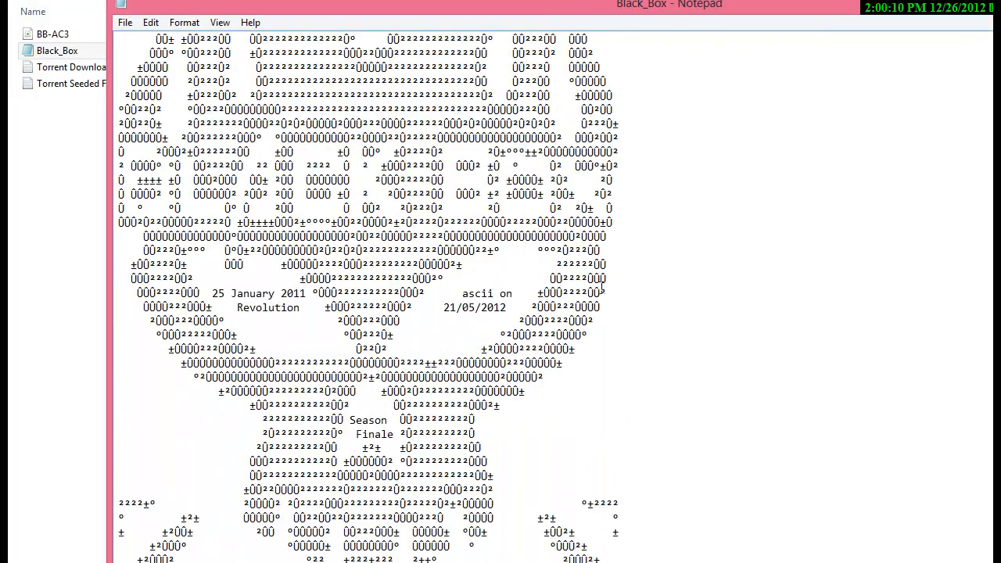
scroll(down, 3)
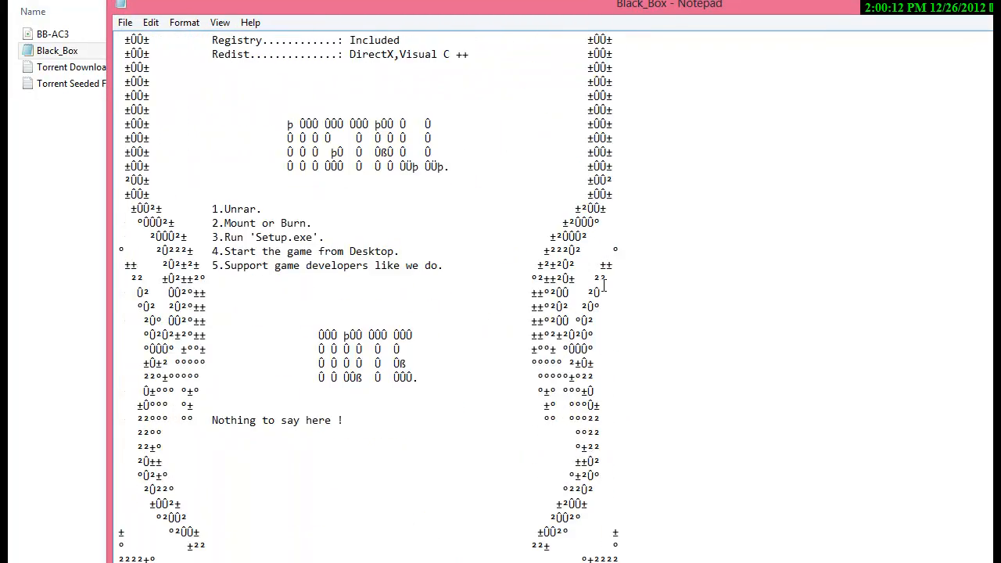